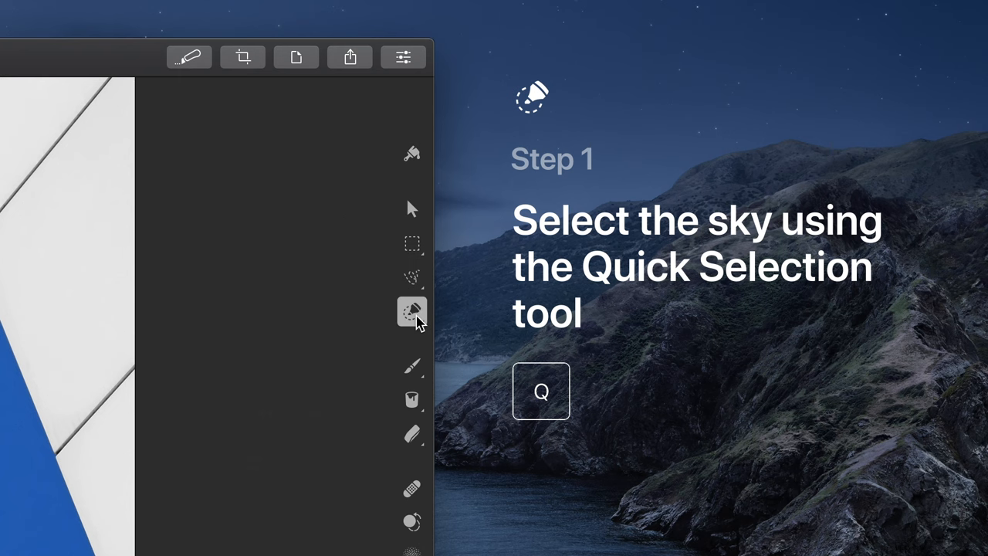
# Quick-select the blue sky around the woman and between the balcony railings.
pyautogui.click(412, 313)
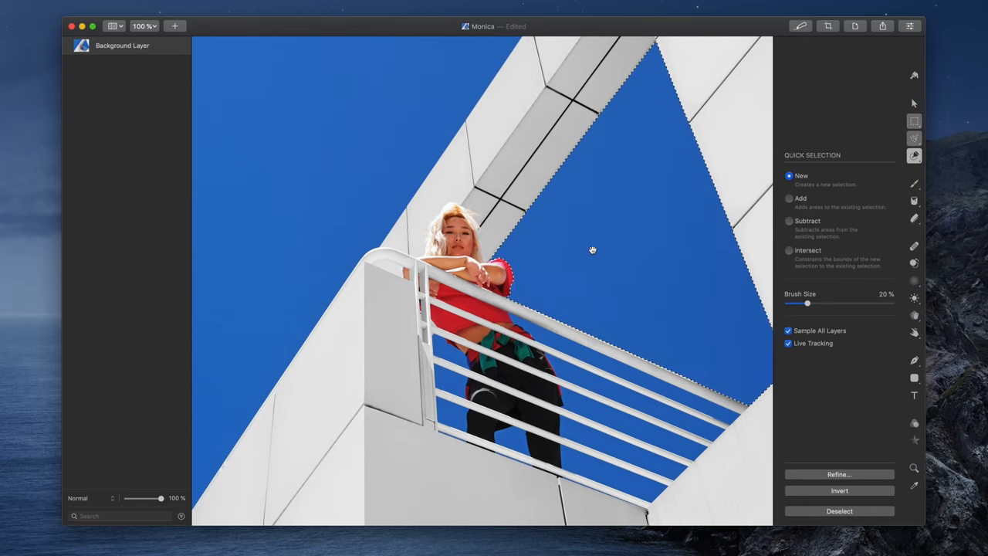
pyautogui.click(790, 199)
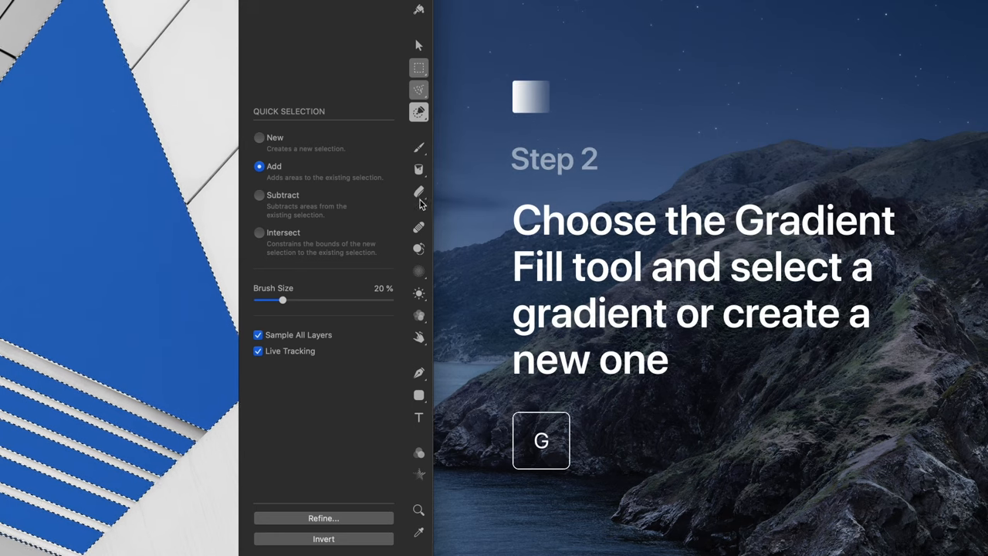
# Activate the Gradient Fill tool and show its Gradients popover.
pyautogui.click(418, 169)
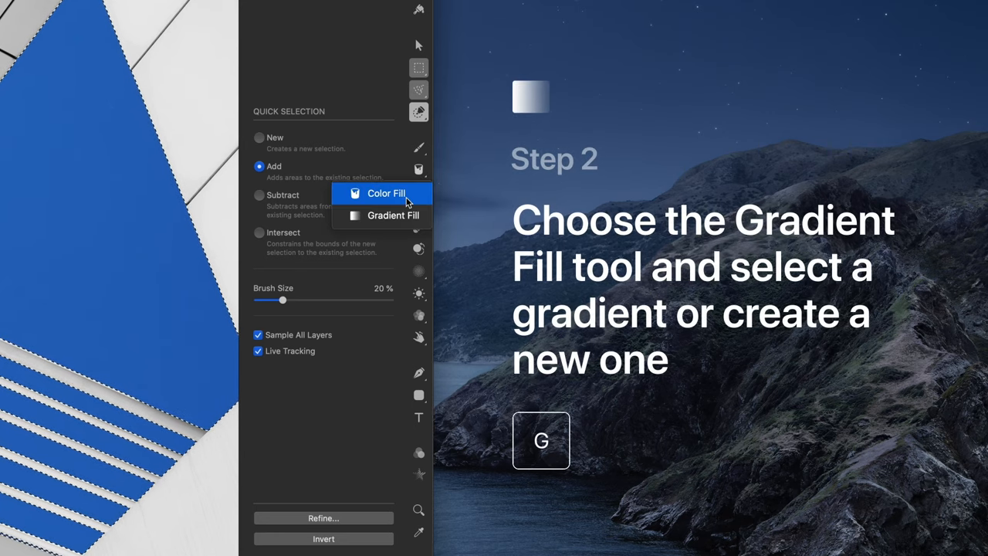
pyautogui.click(393, 216)
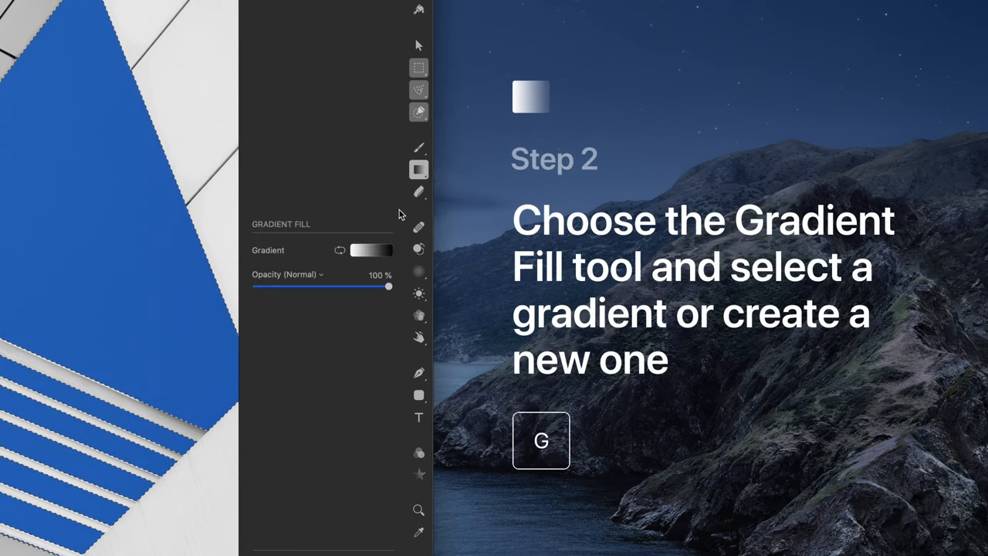
pyautogui.click(372, 250)
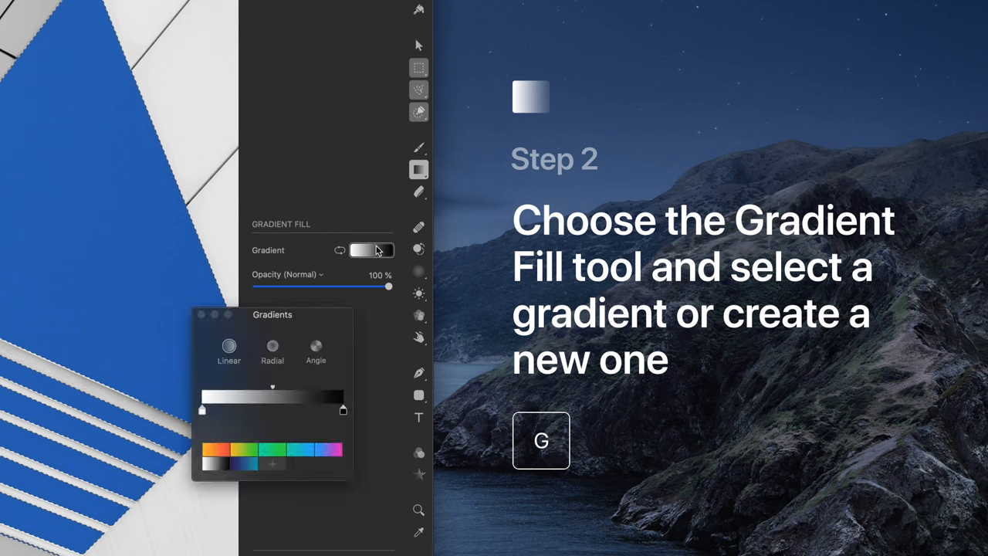